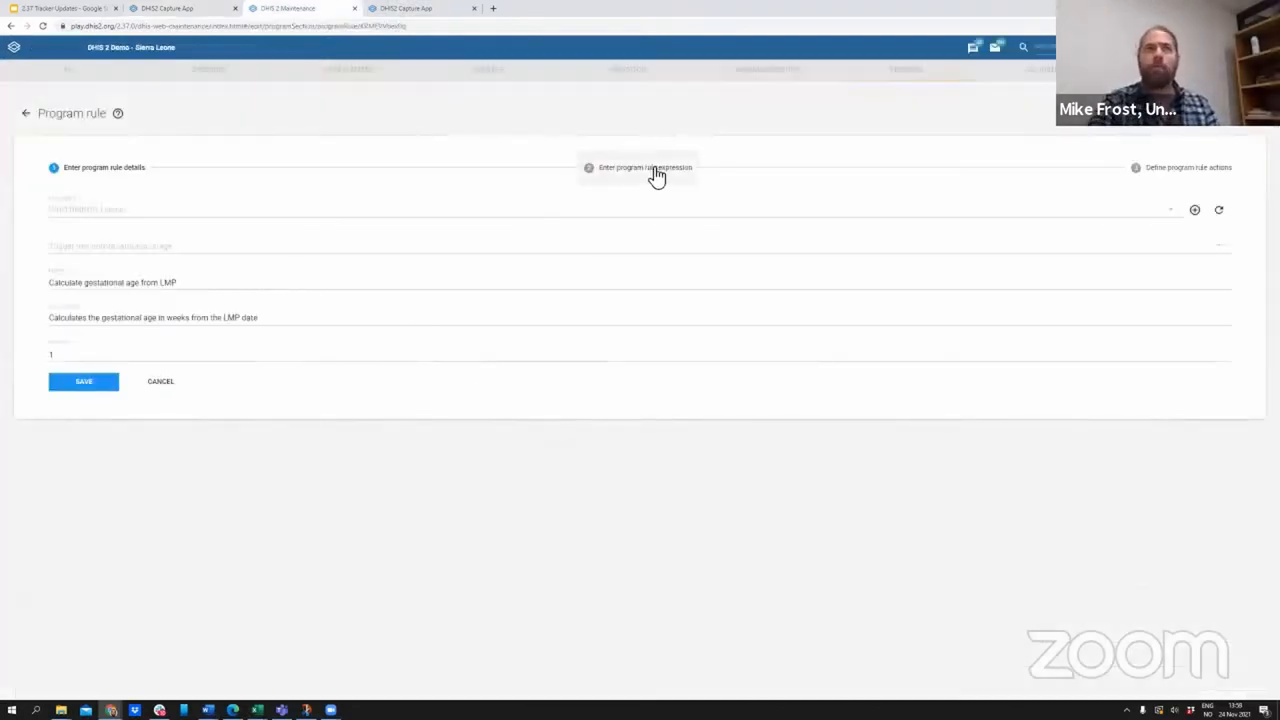
pyautogui.click(644, 168)
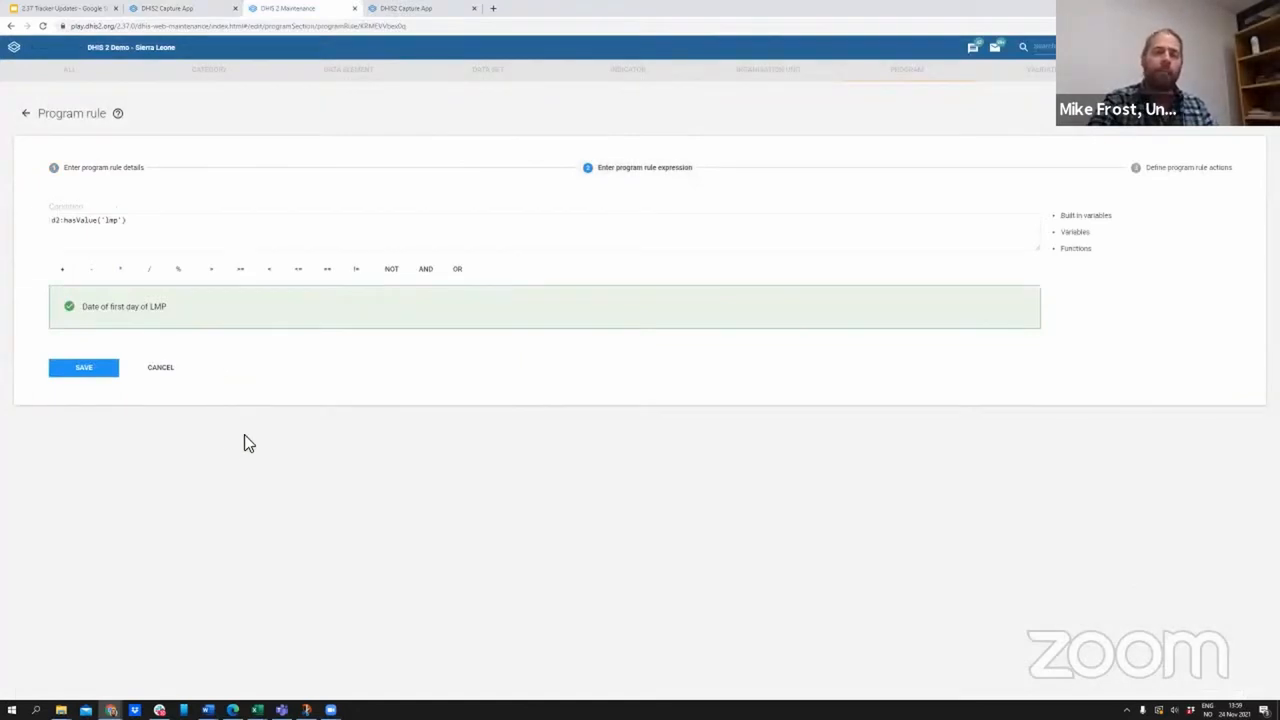
pyautogui.moveTo(44, 314)
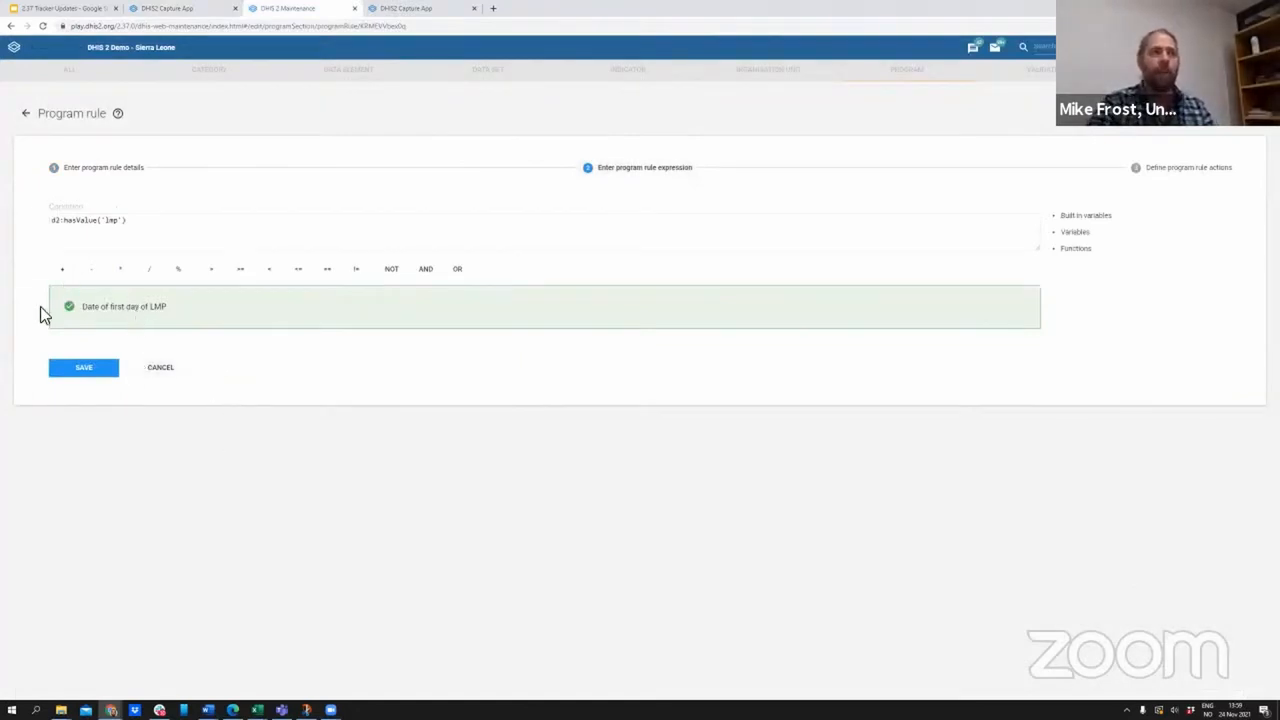
pyautogui.moveTo(196, 128)
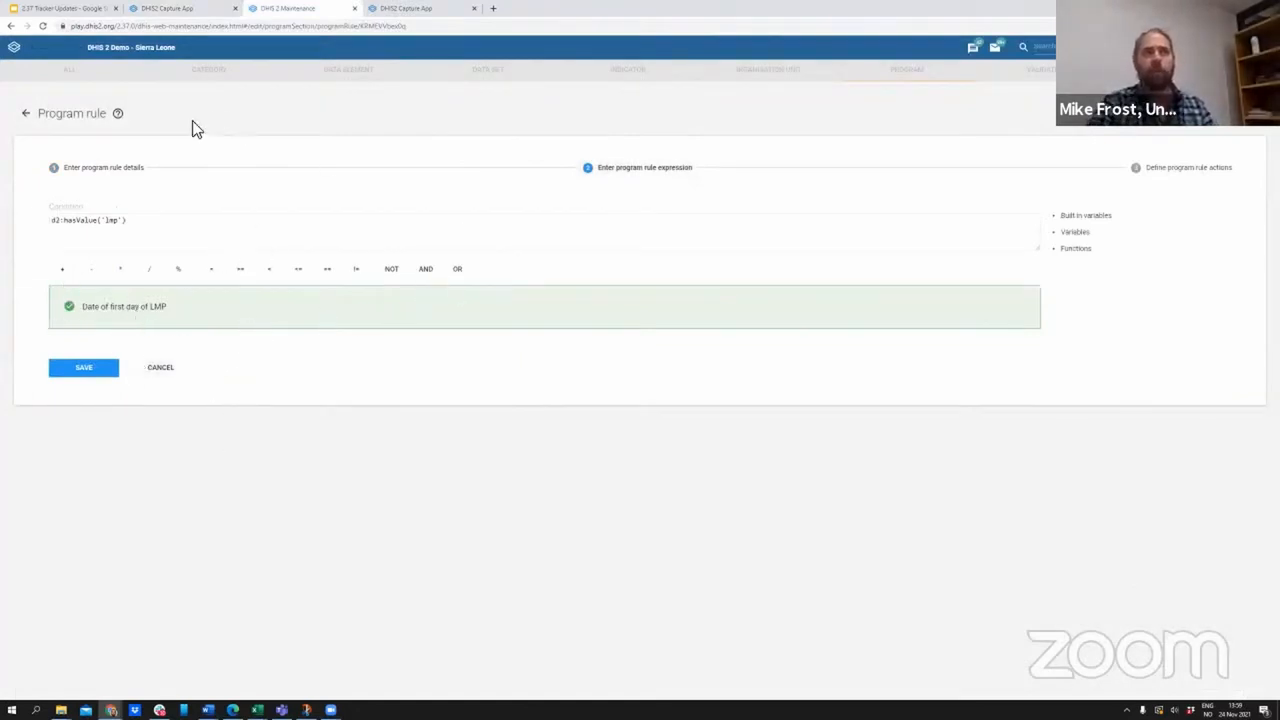
pyautogui.moveTo(62, 308)
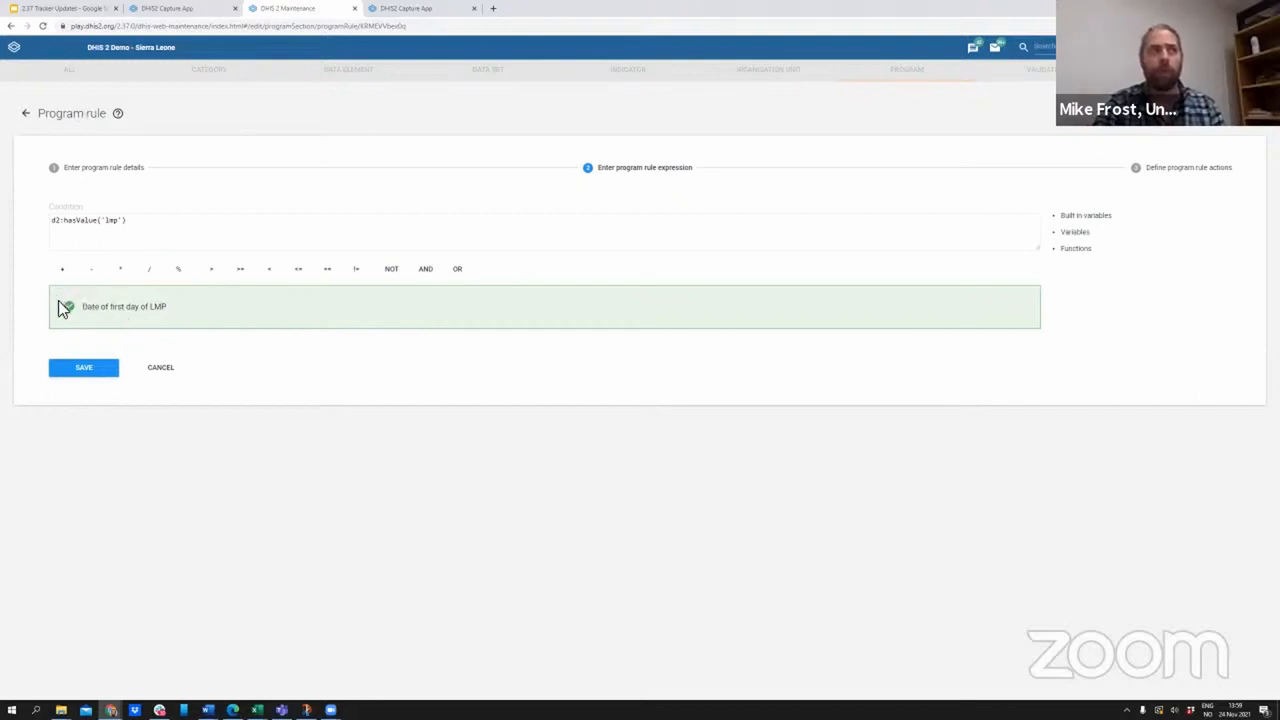
pyautogui.moveTo(218, 328)
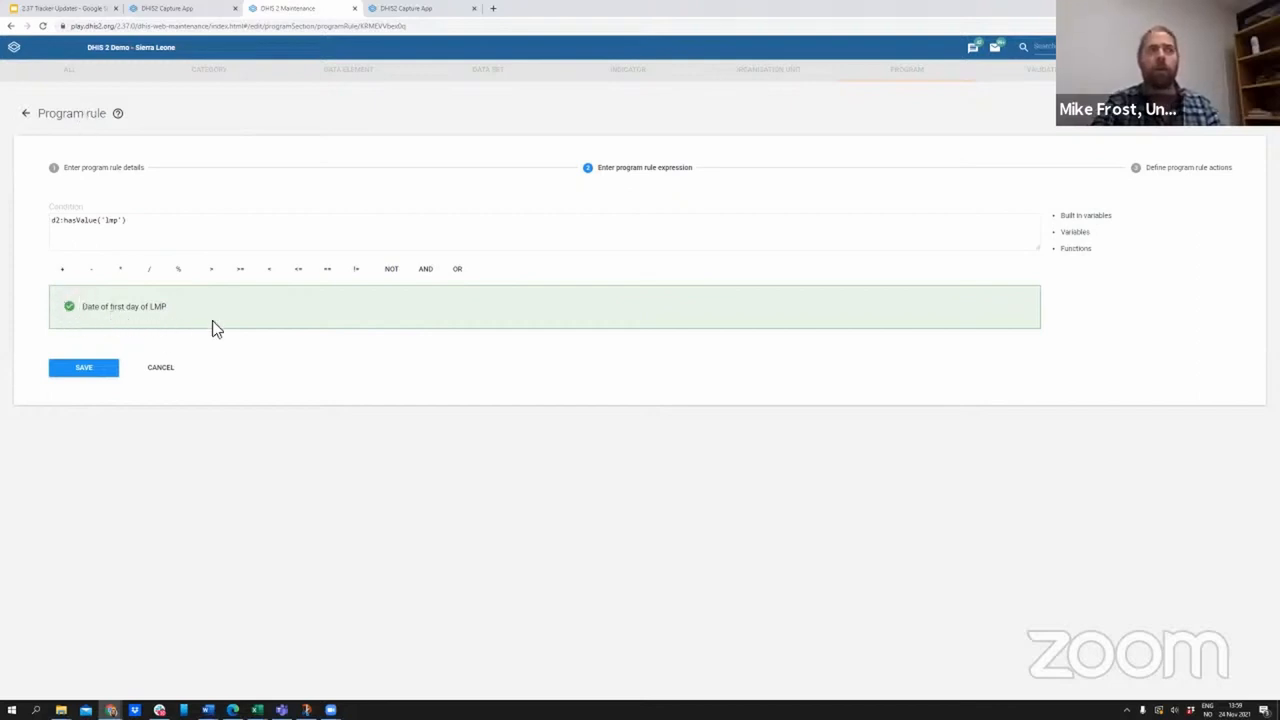
pyautogui.moveTo(264, 384)
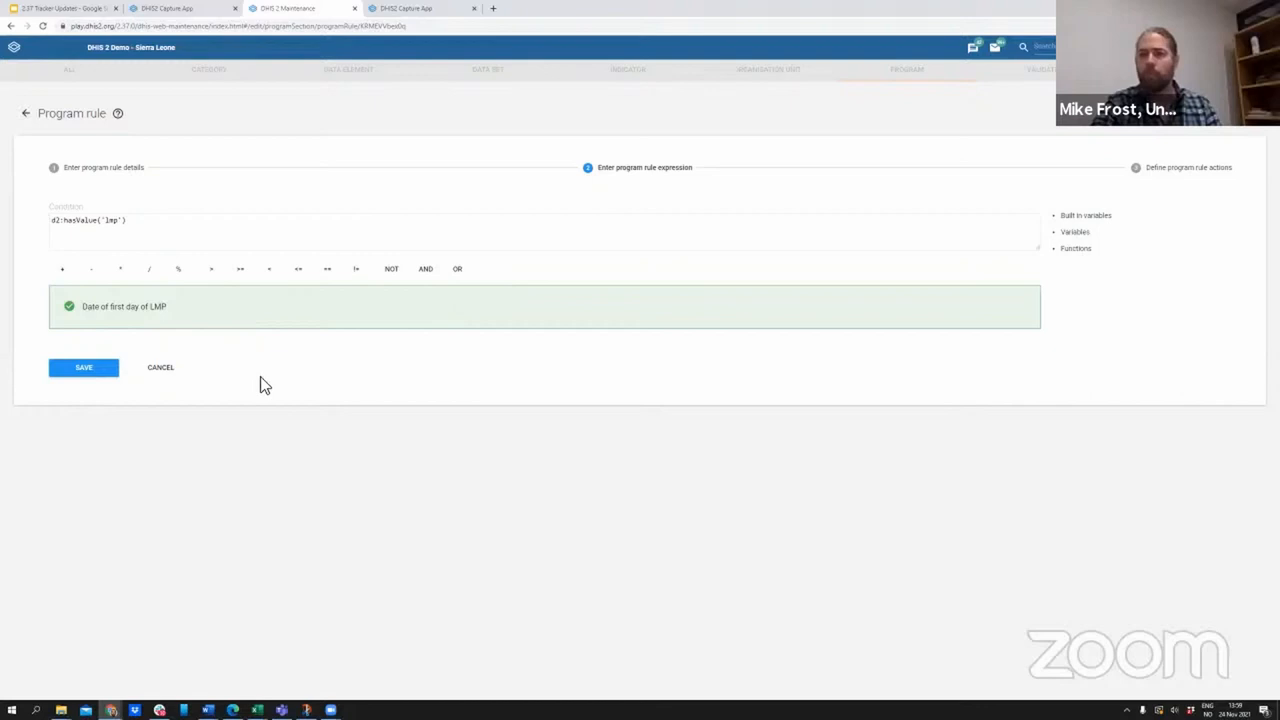
pyautogui.moveTo(160, 358)
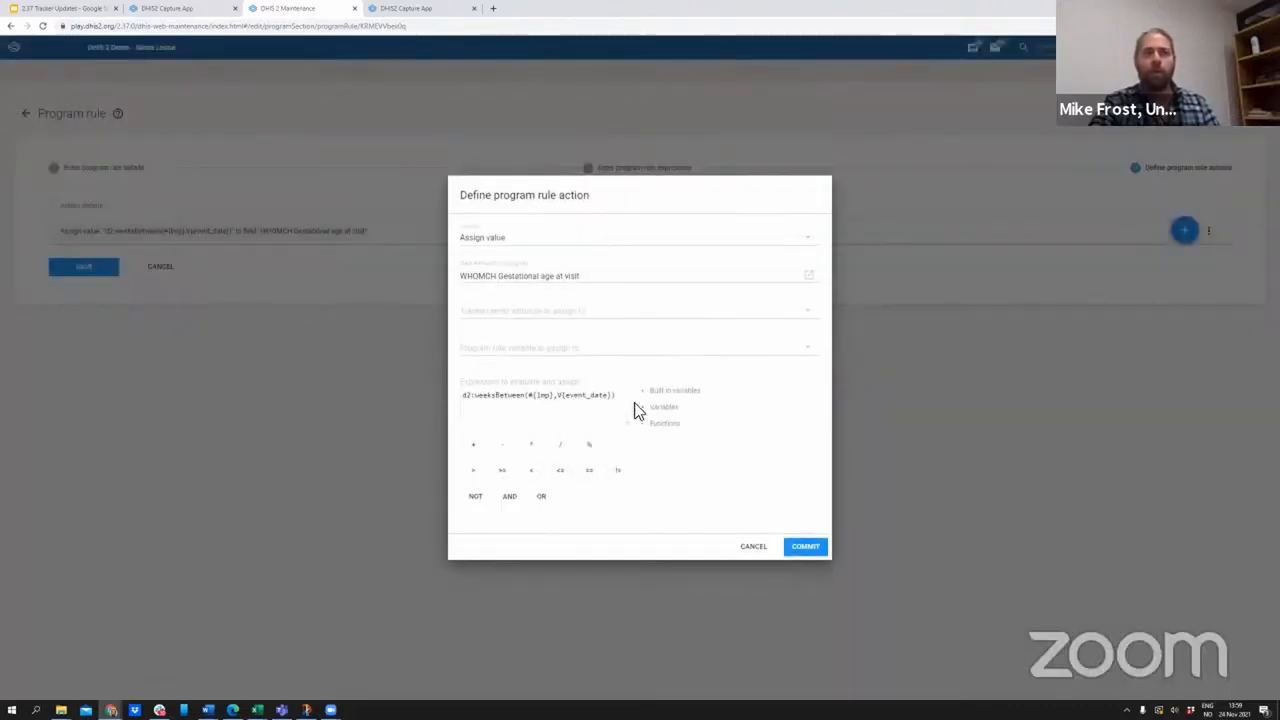
# Start editing the Assign value action that sets WHOMCH Gestational age at visit
pyautogui.click(540, 400)
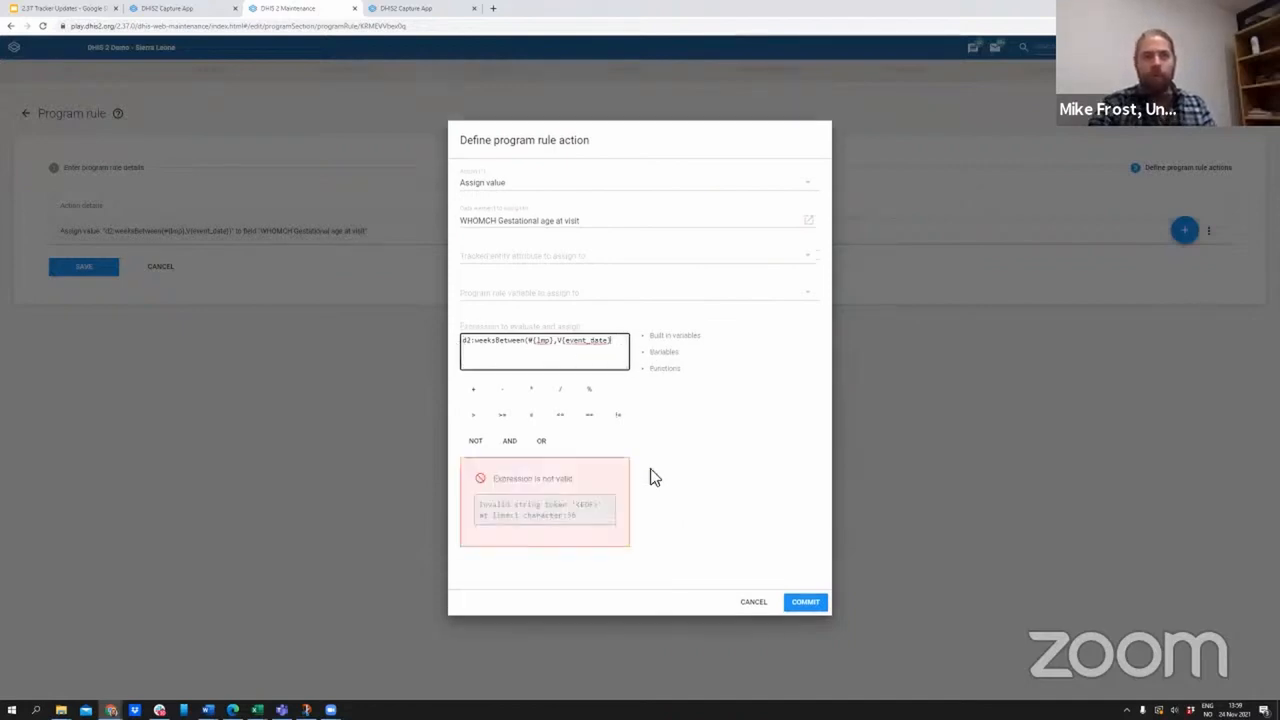
pyautogui.moveTo(596, 460)
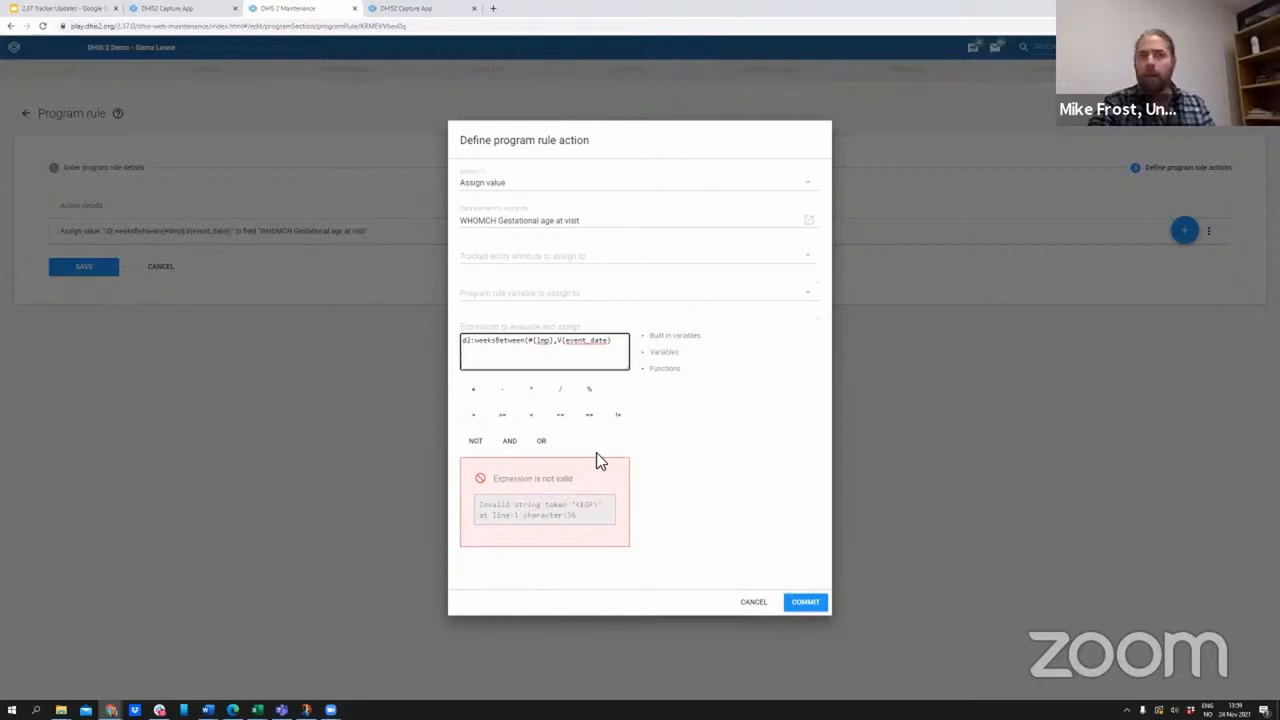
pyautogui.moveTo(464, 484)
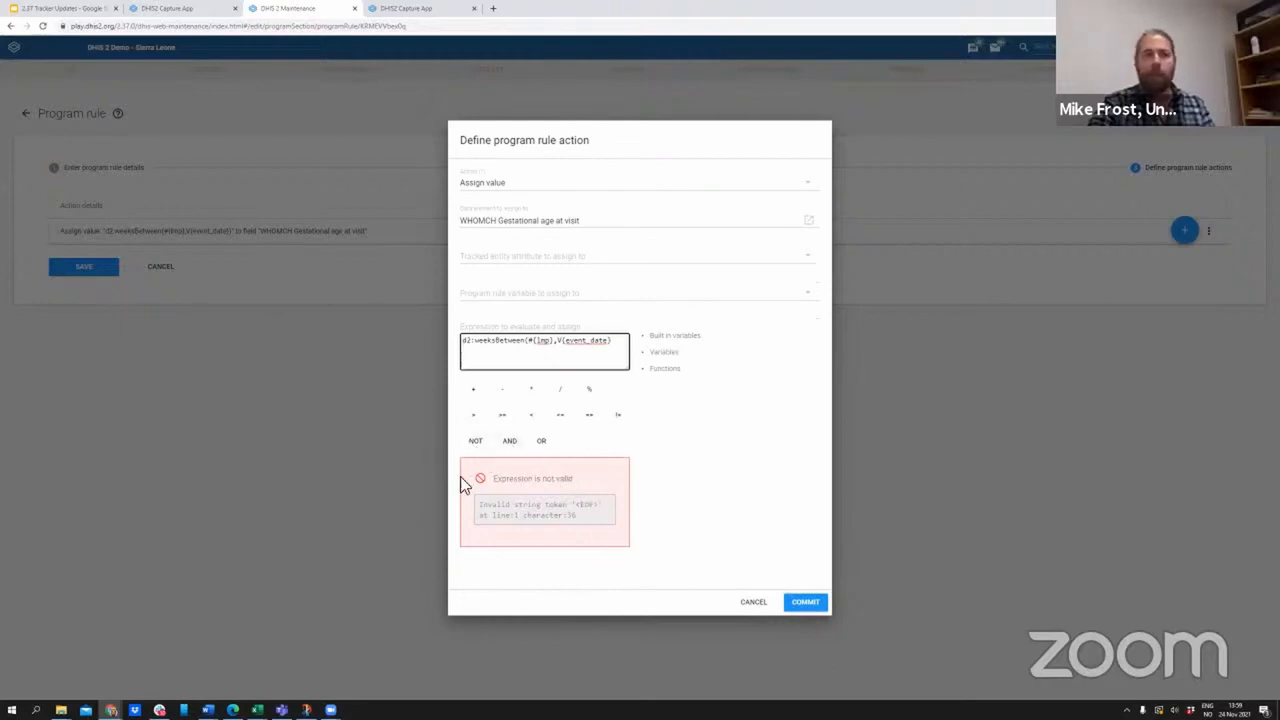
pyautogui.moveTo(548, 536)
pyautogui.write(')')
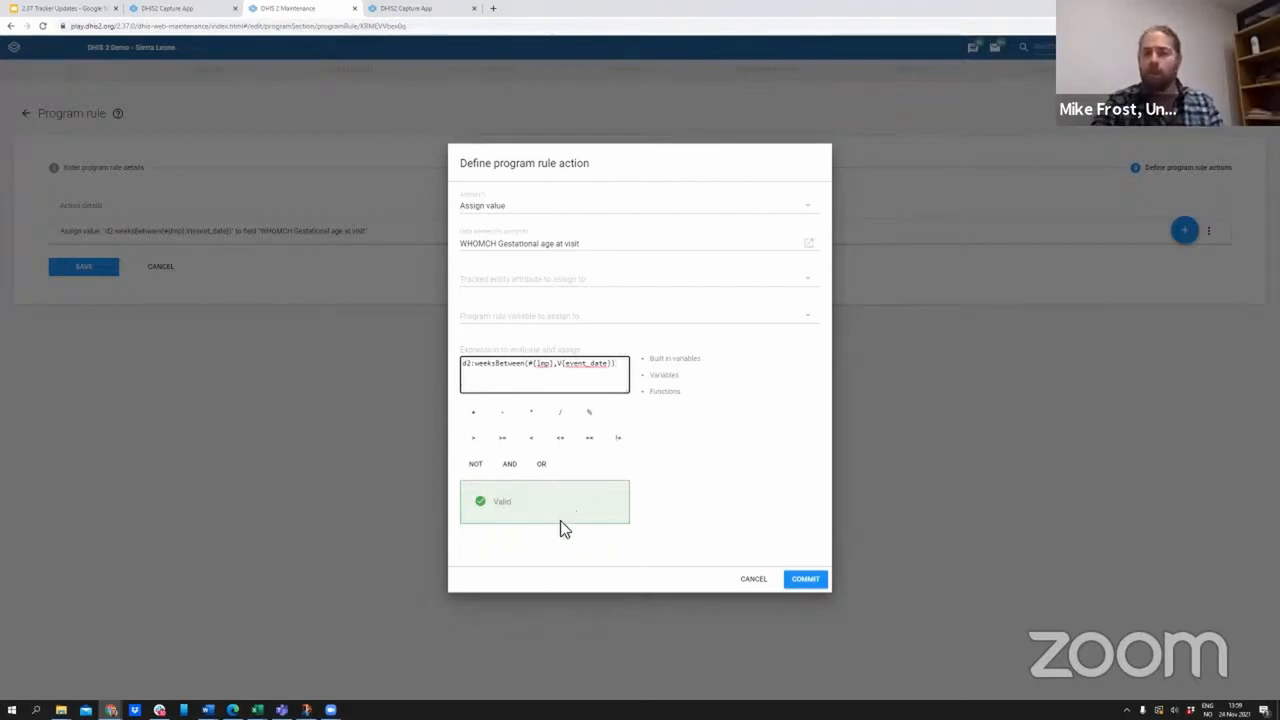
pyautogui.moveTo(660, 476)
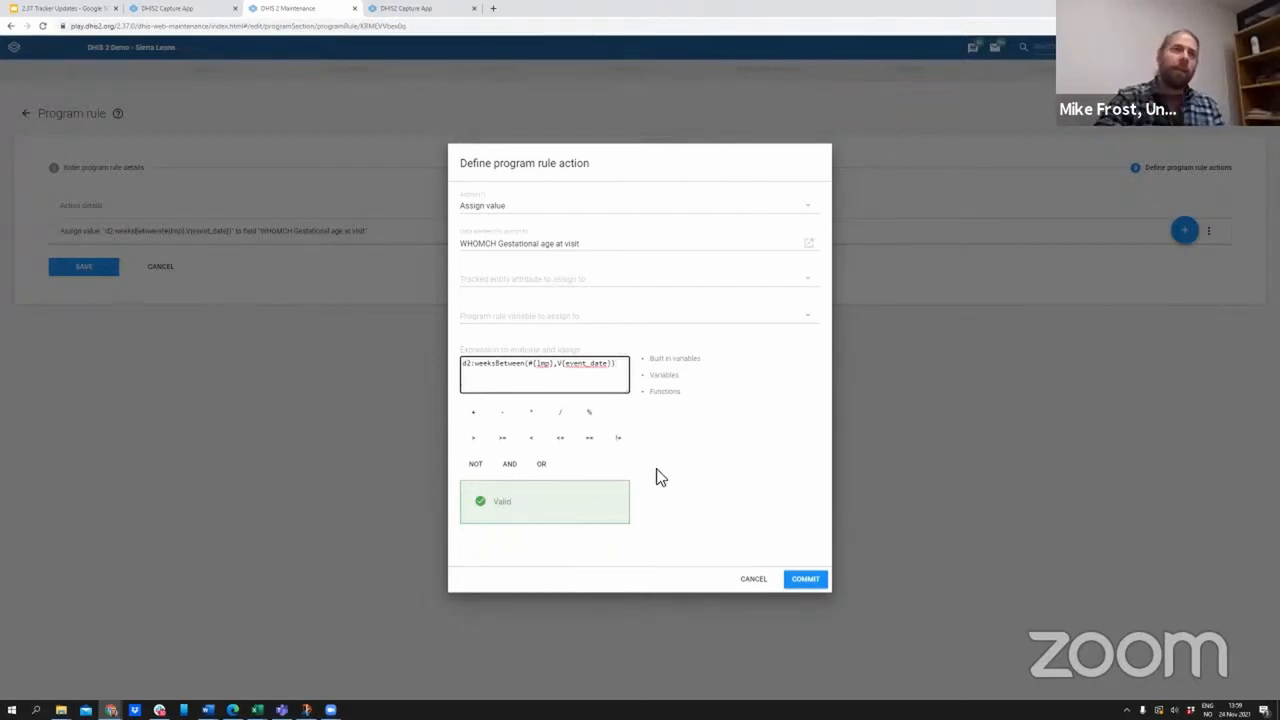
pyautogui.moveTo(560, 486)
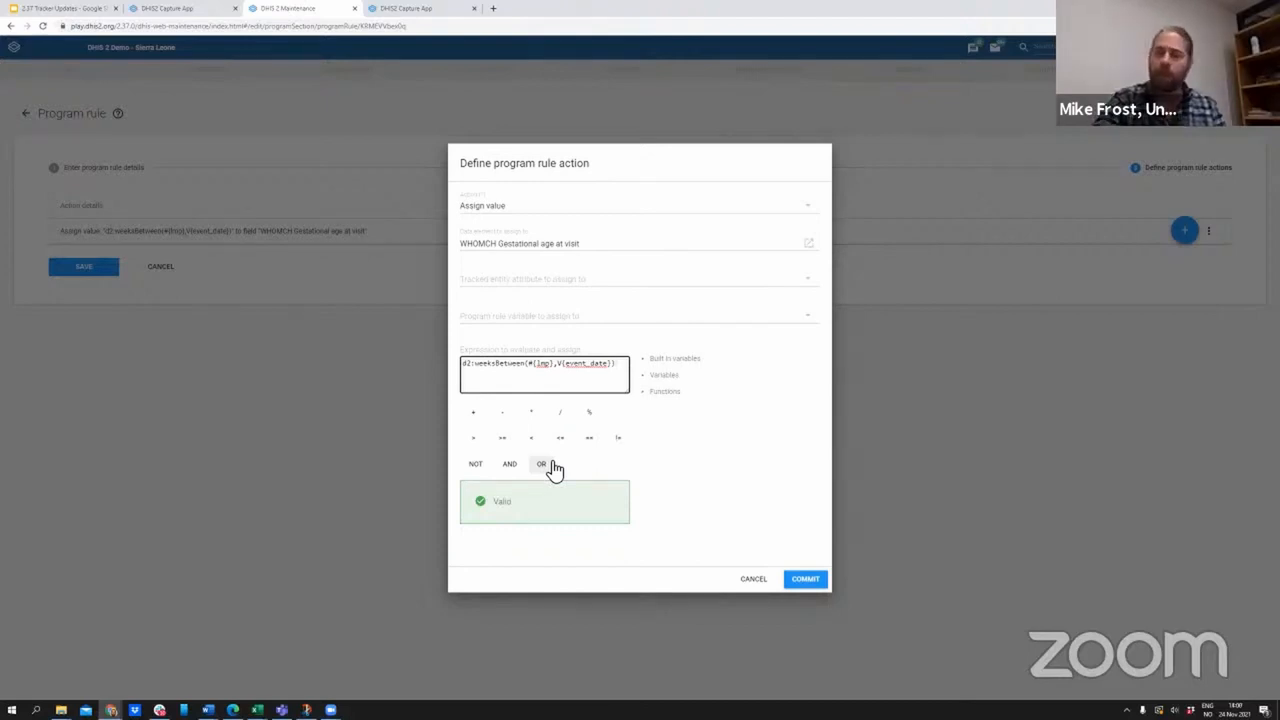
pyautogui.moveTo(600, 460)
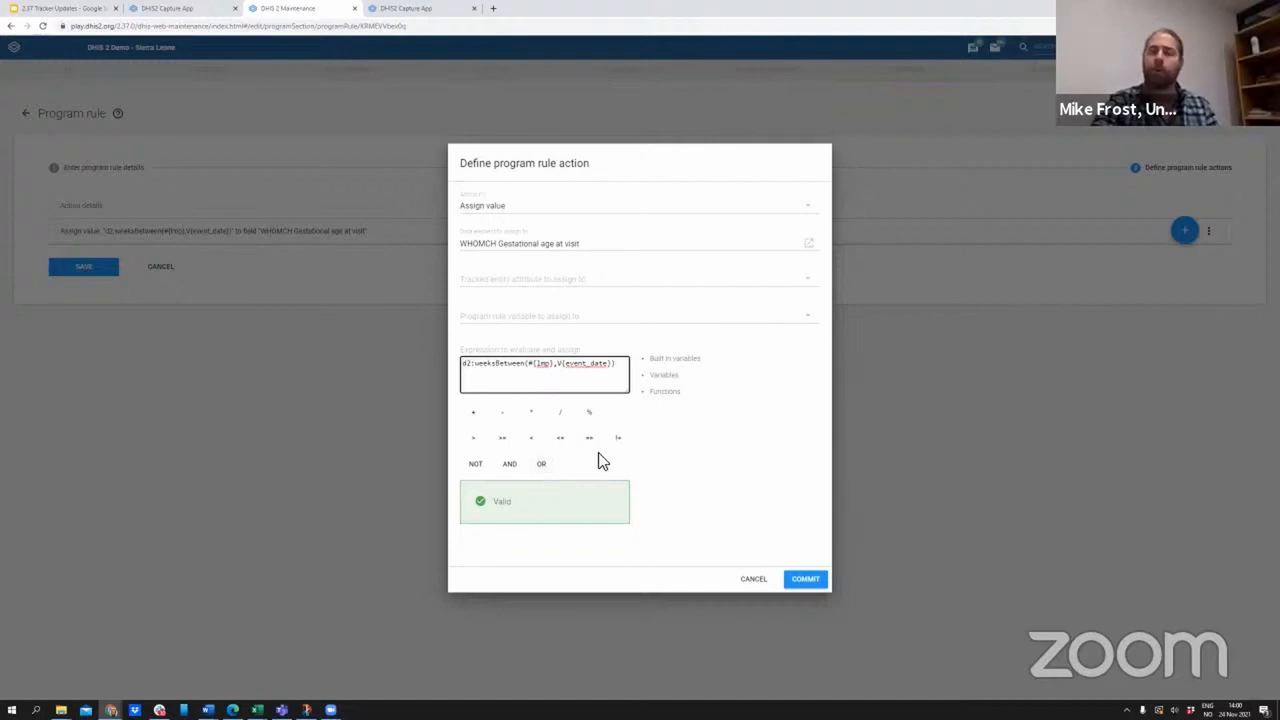
pyautogui.moveTo(536, 562)
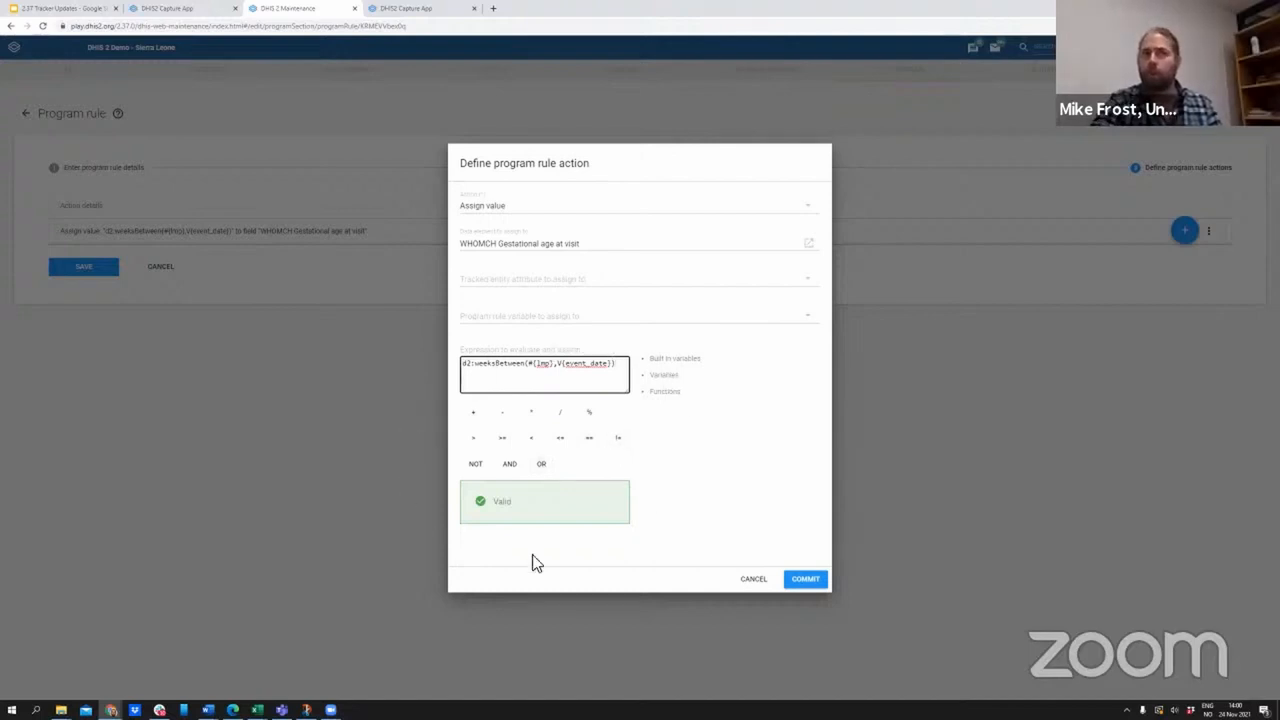
pyautogui.moveTo(632, 582)
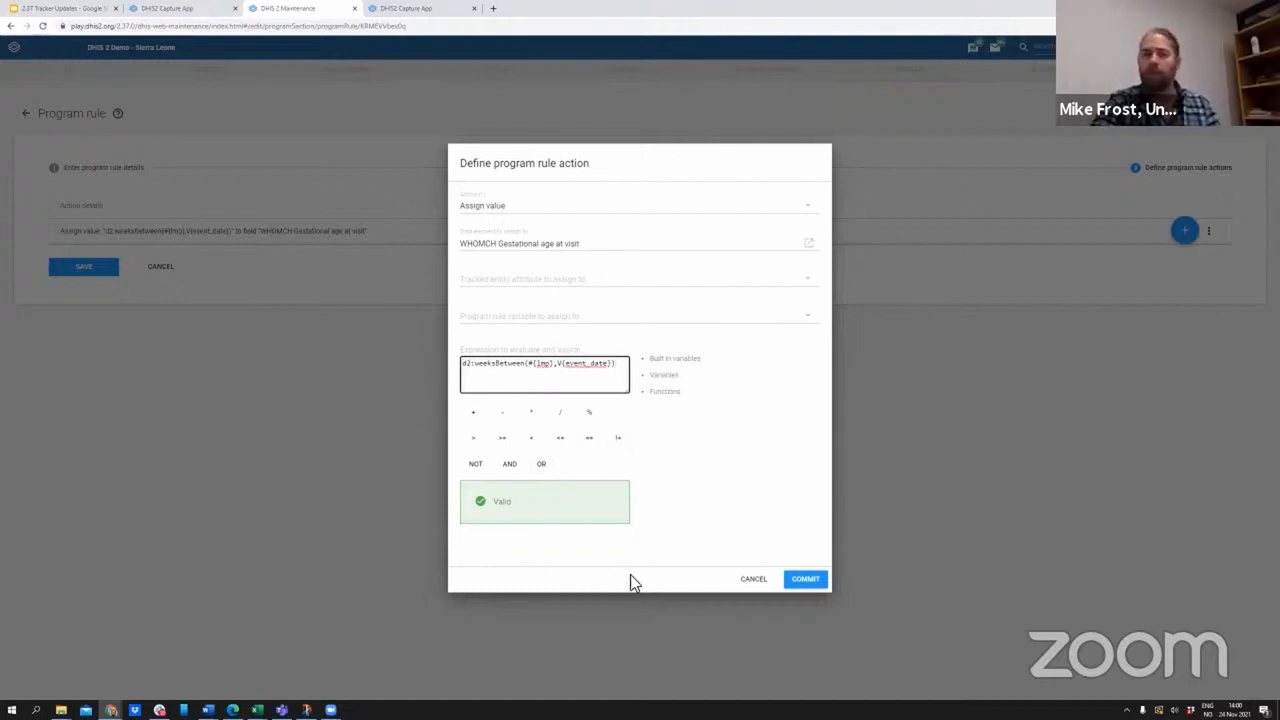
pyautogui.moveTo(670, 492)
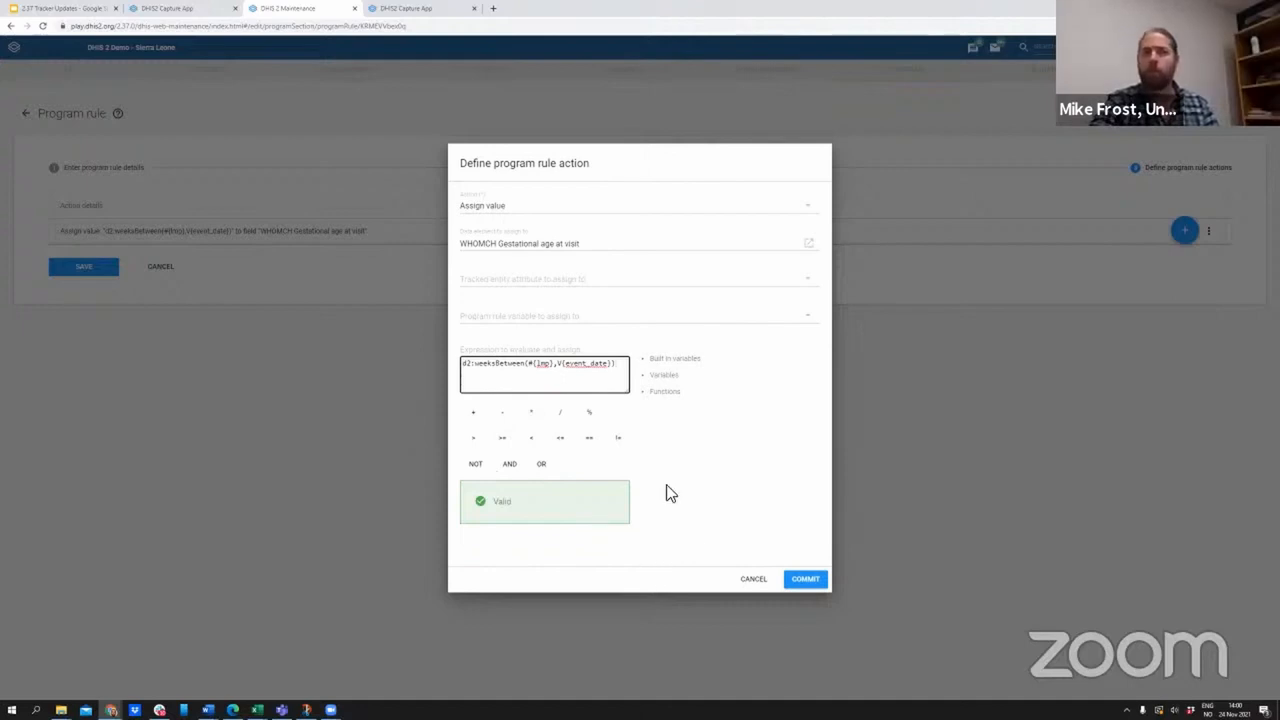
pyautogui.moveTo(696, 400)
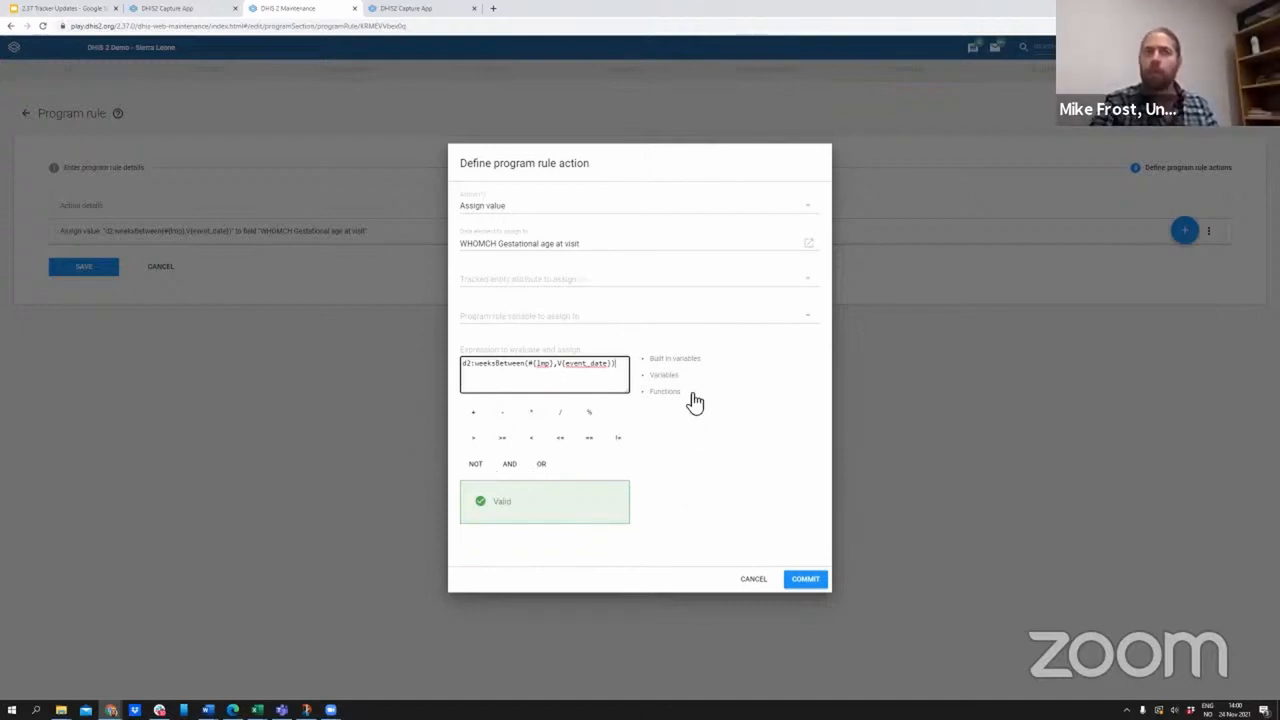
pyautogui.moveTo(744, 540)
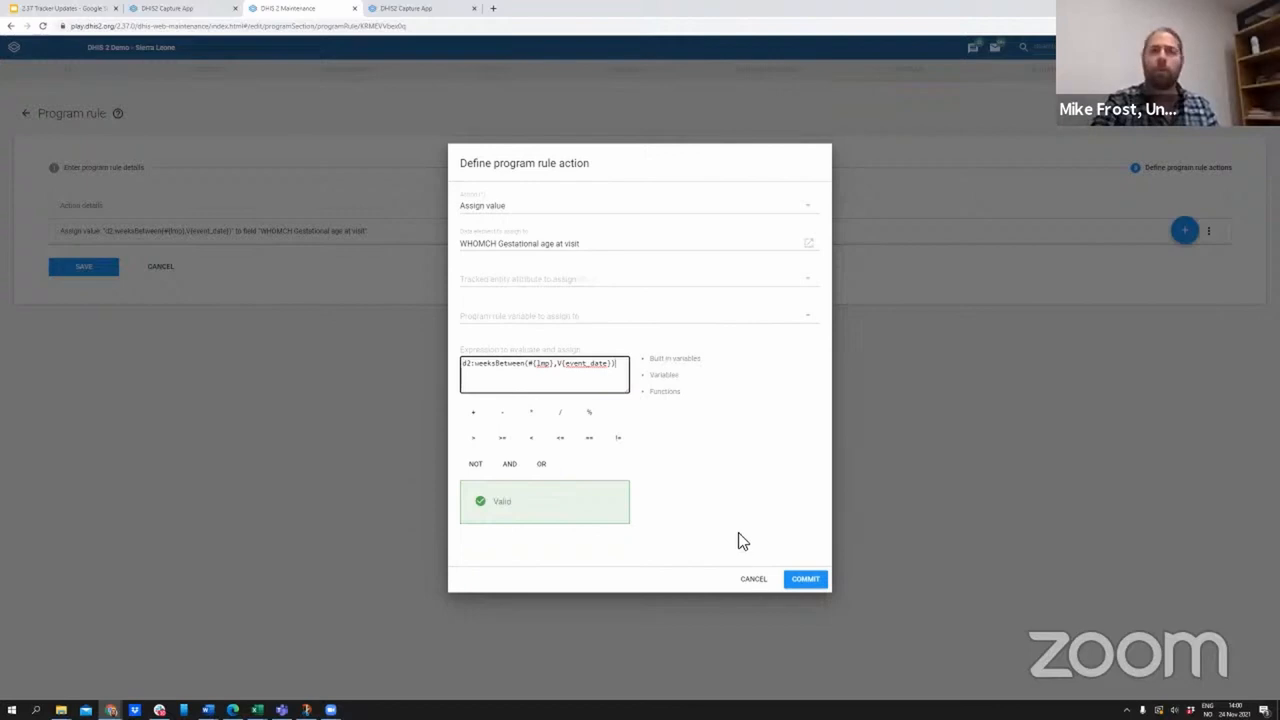
pyautogui.moveTo(724, 560)
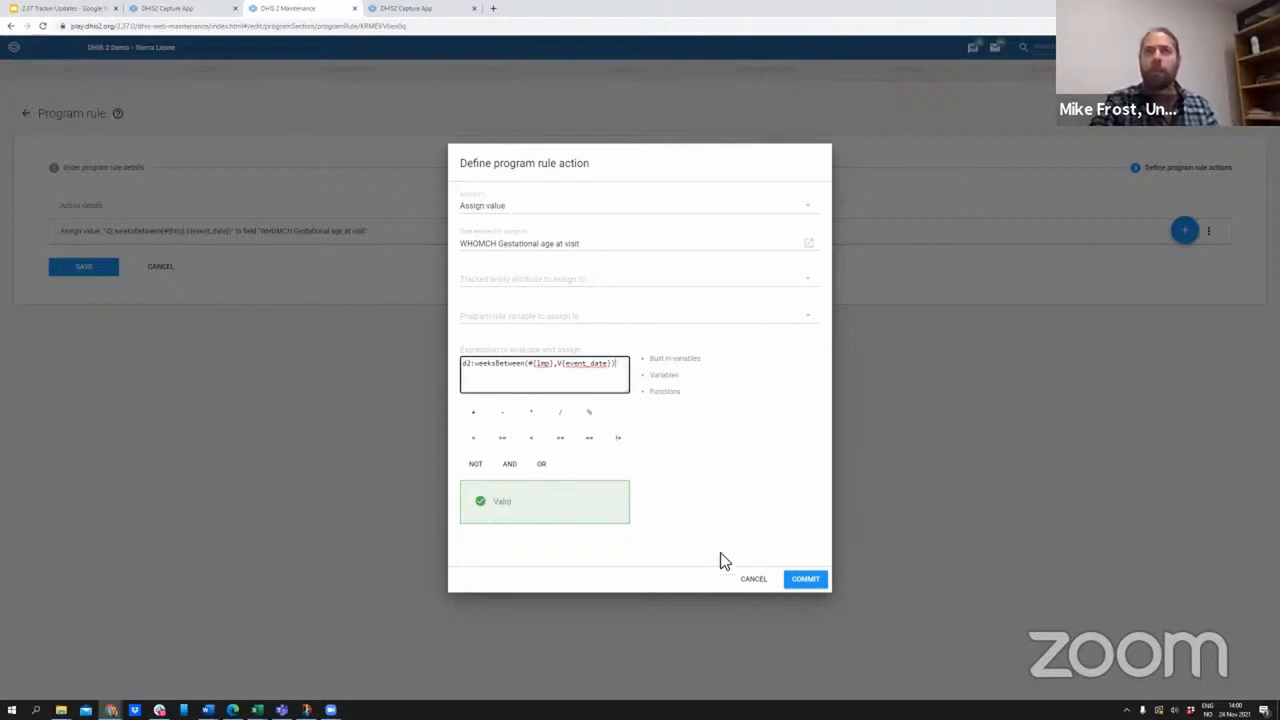
pyautogui.moveTo(752, 580)
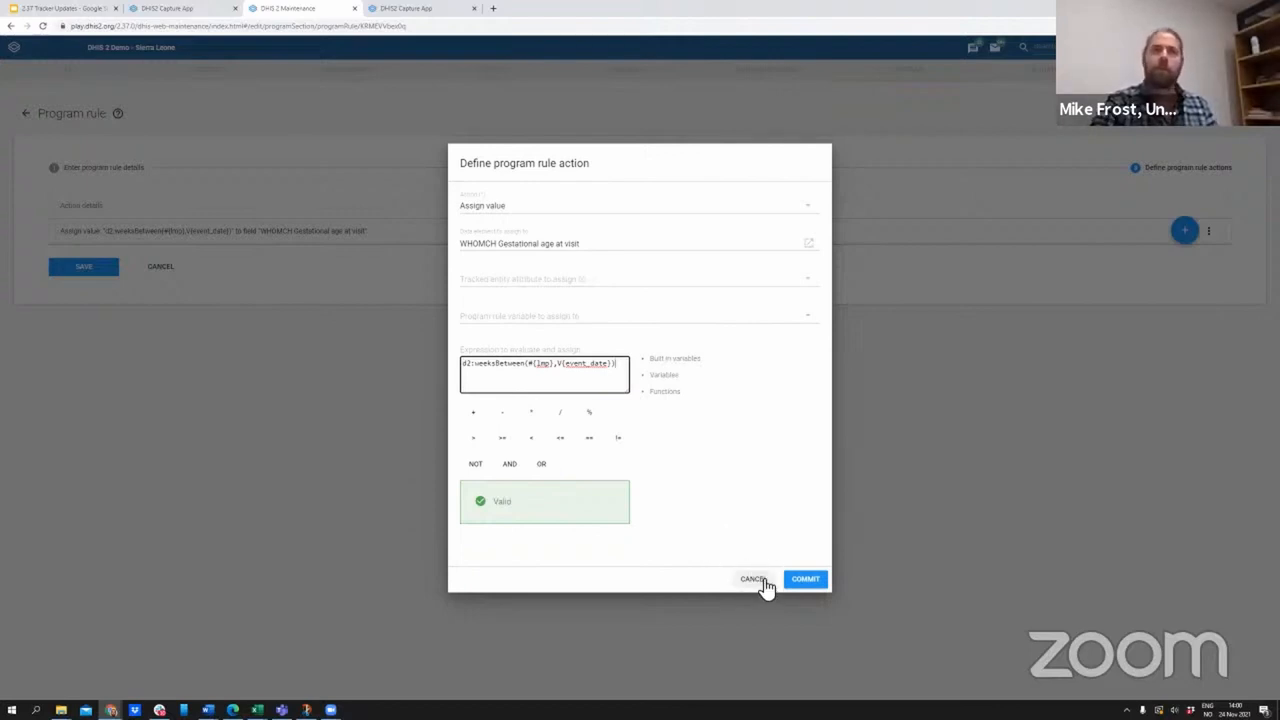